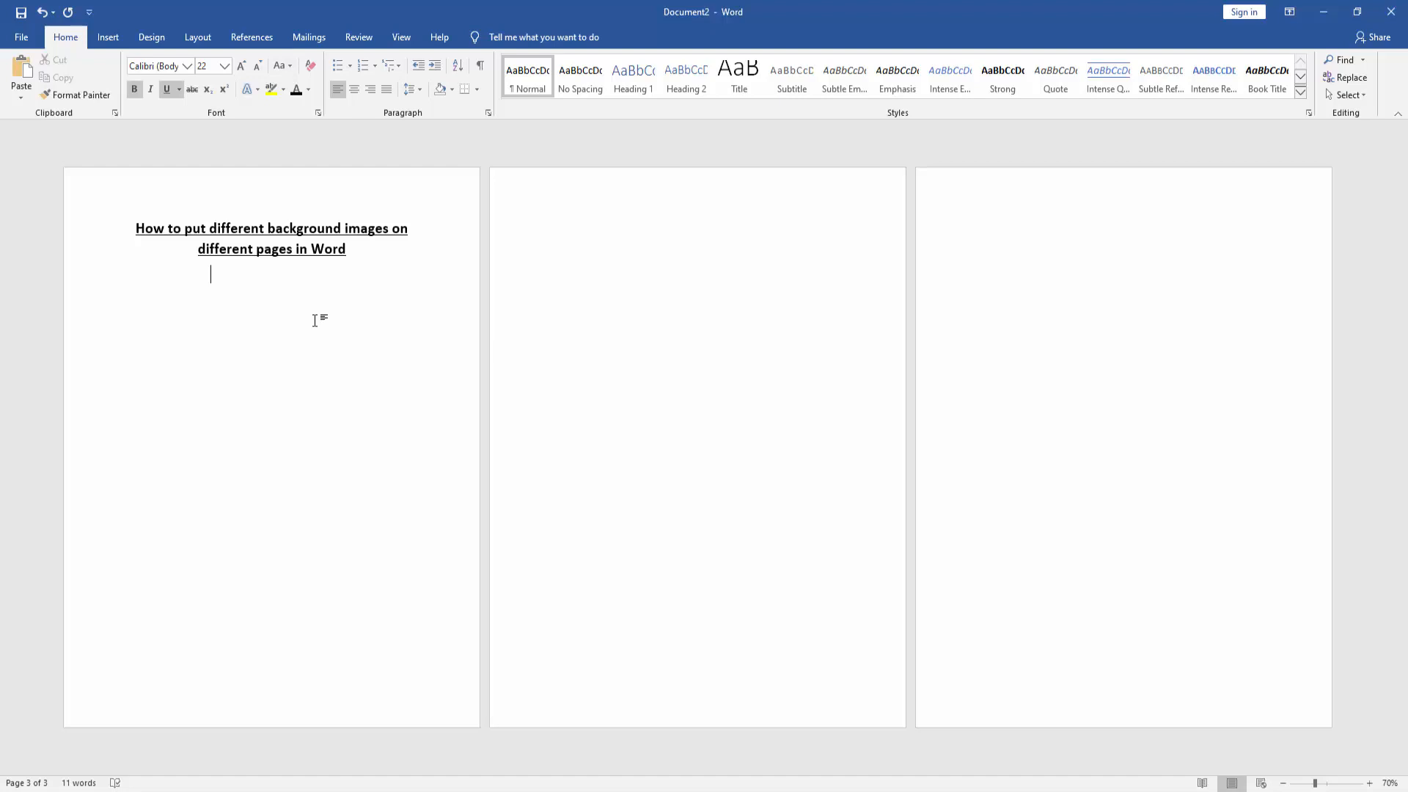
Insert a Rectangle shape drawn to cover all of page 1
left_click(107, 36)
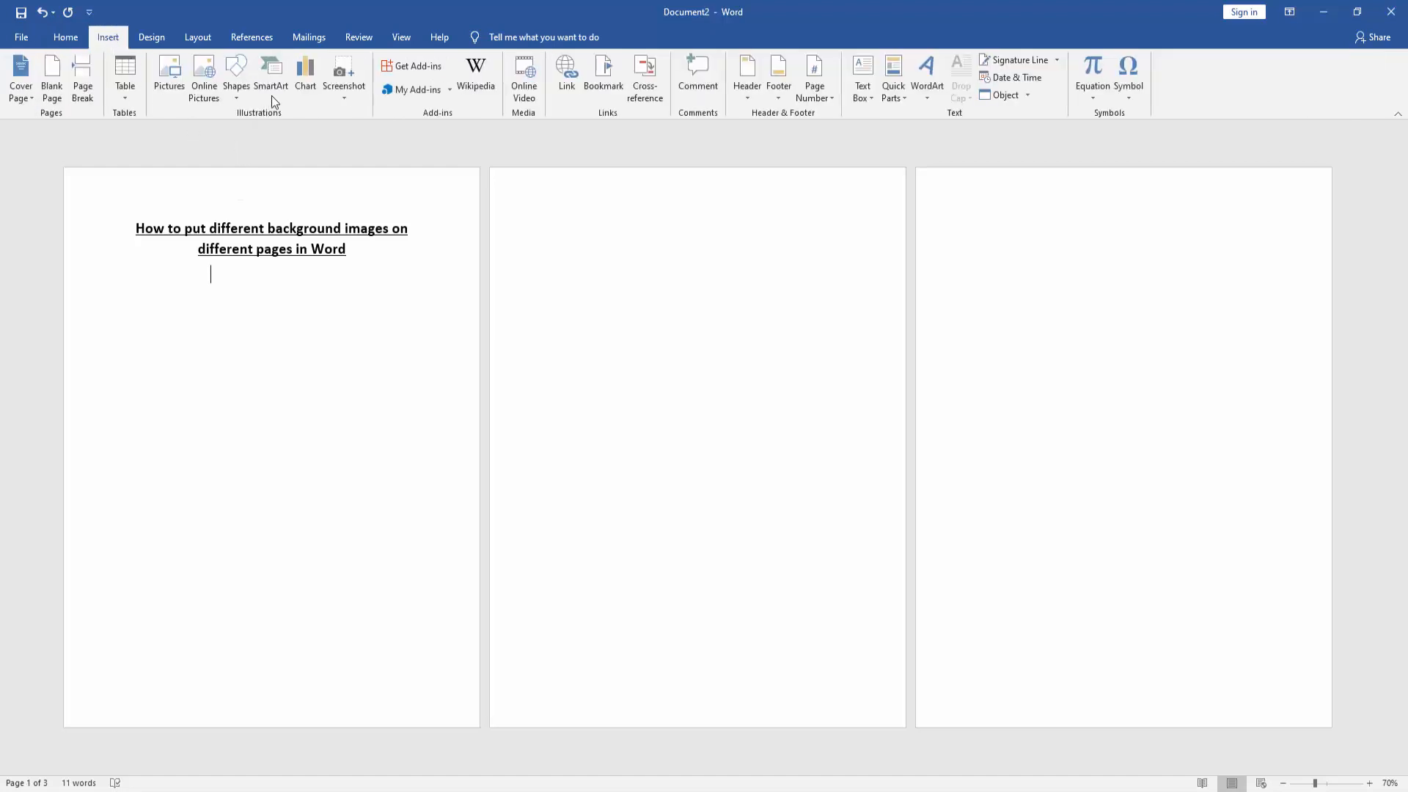
left_click(237, 77)
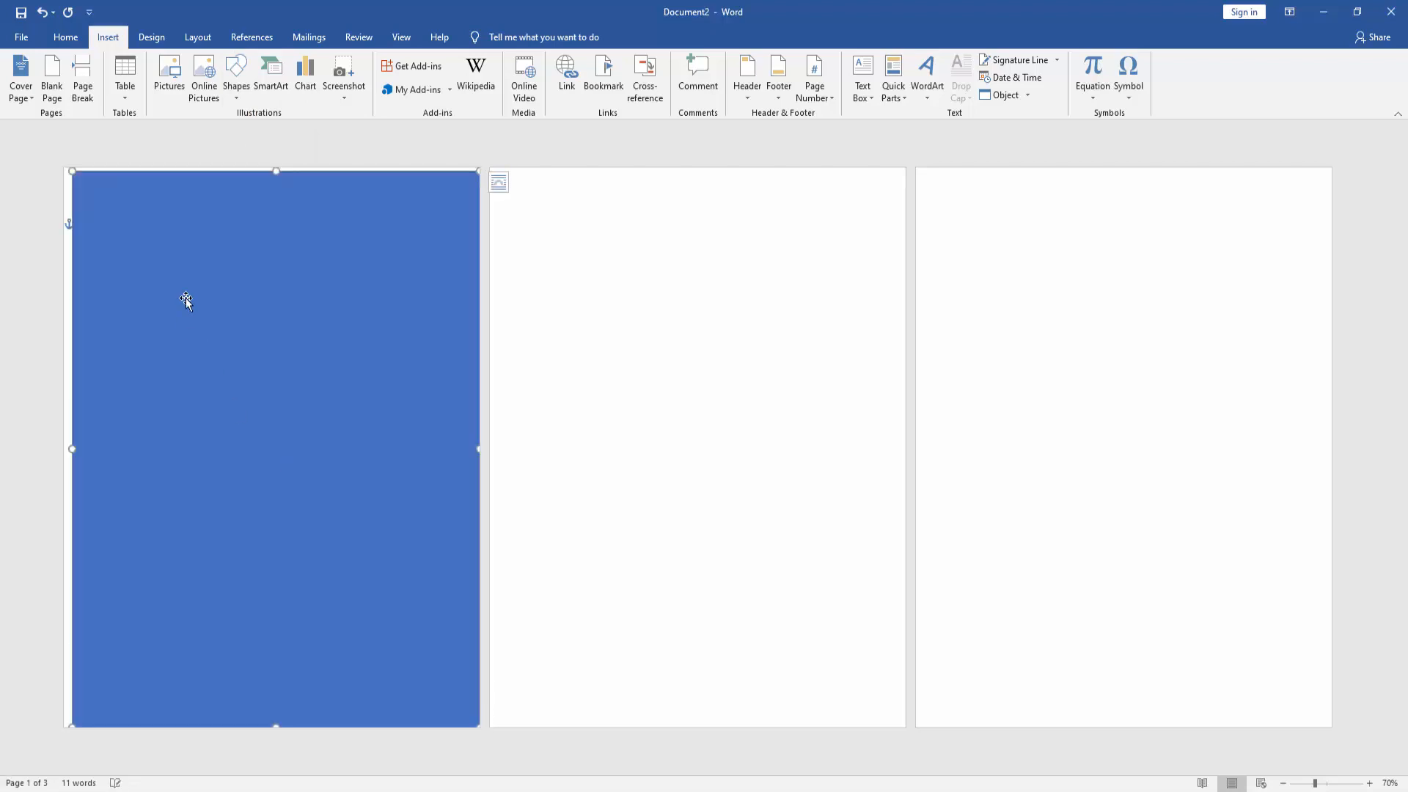
left_click(186, 301)
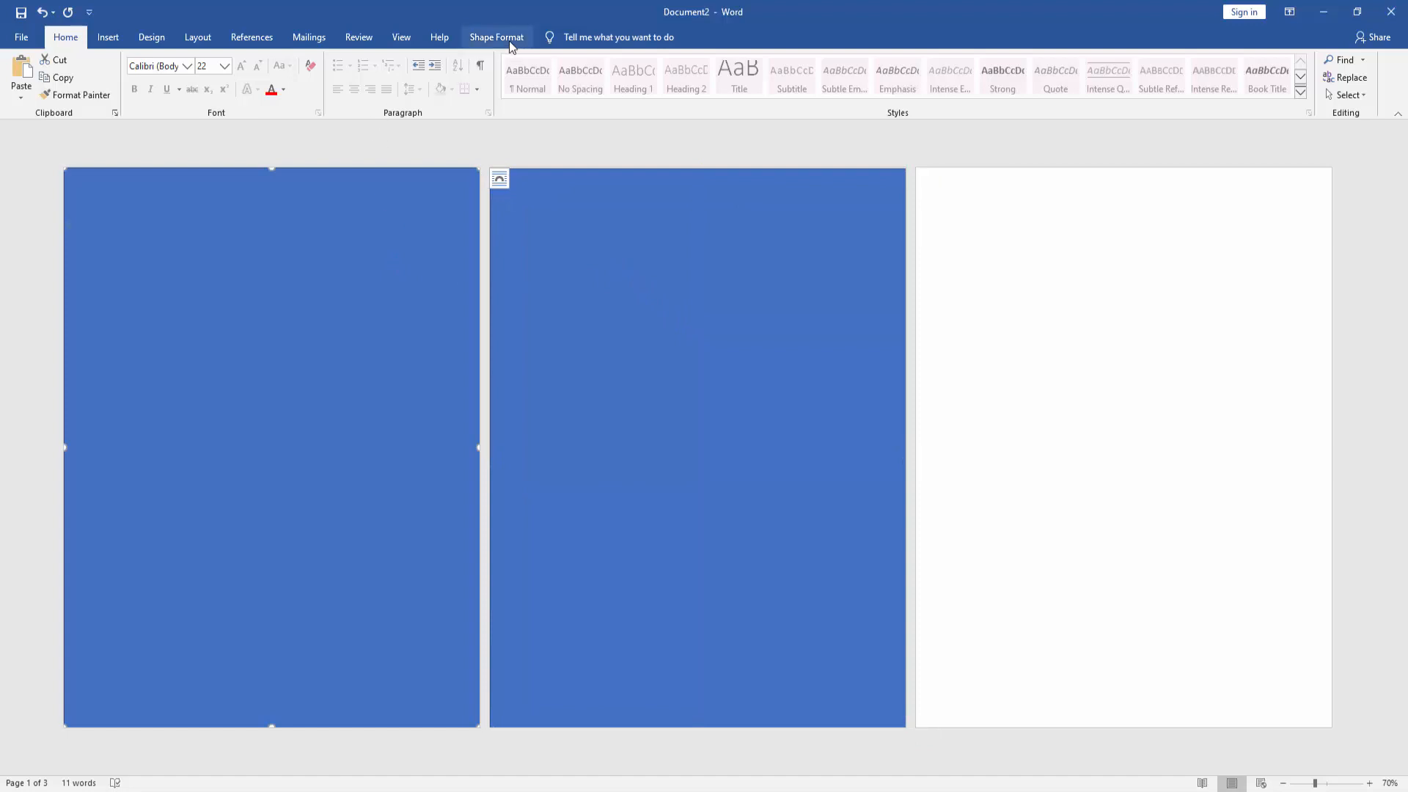
Open the Shape Fill options for the page 2 rectangle
left_click(533, 59)
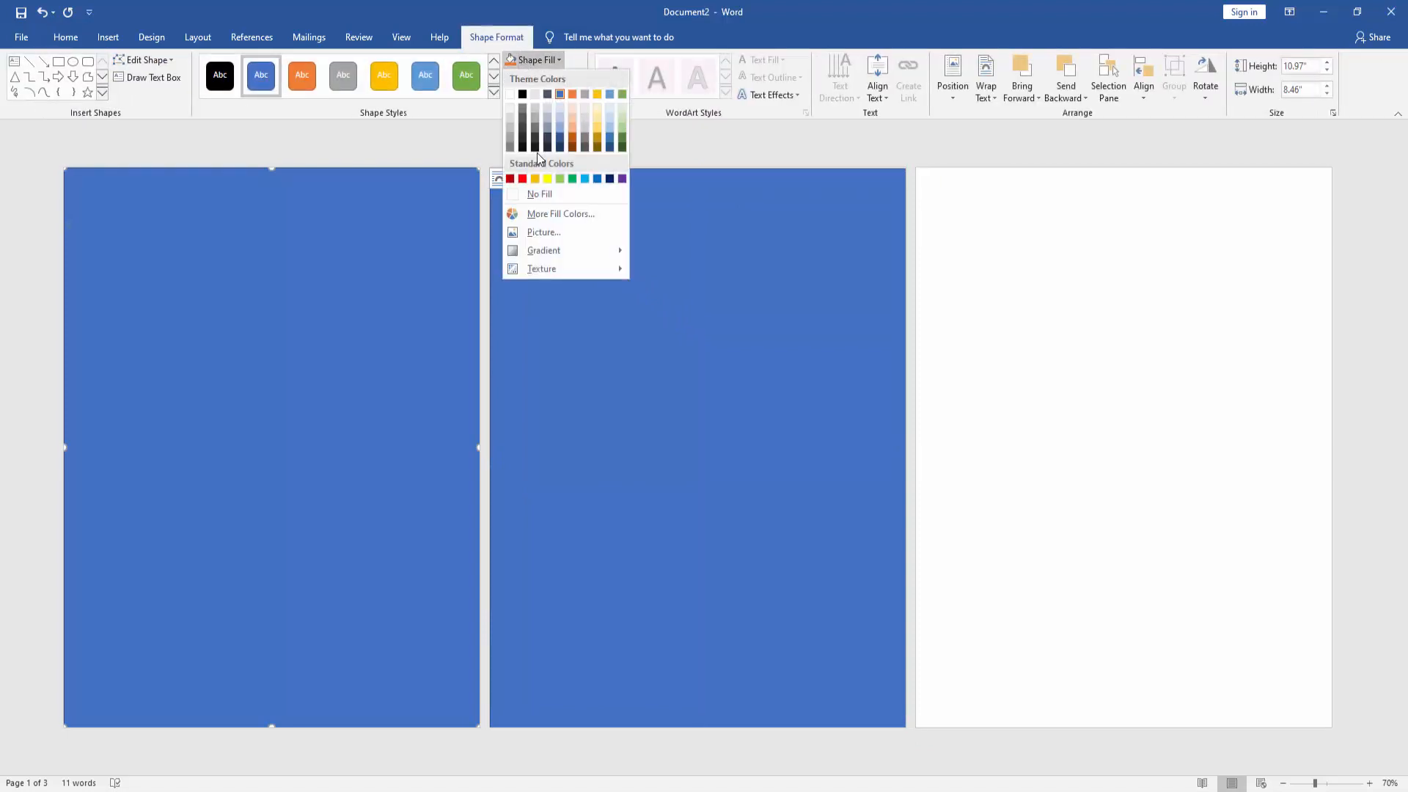
Fill the page 1 rectangle with the tree photo as a picture fill
left_click(543, 232)
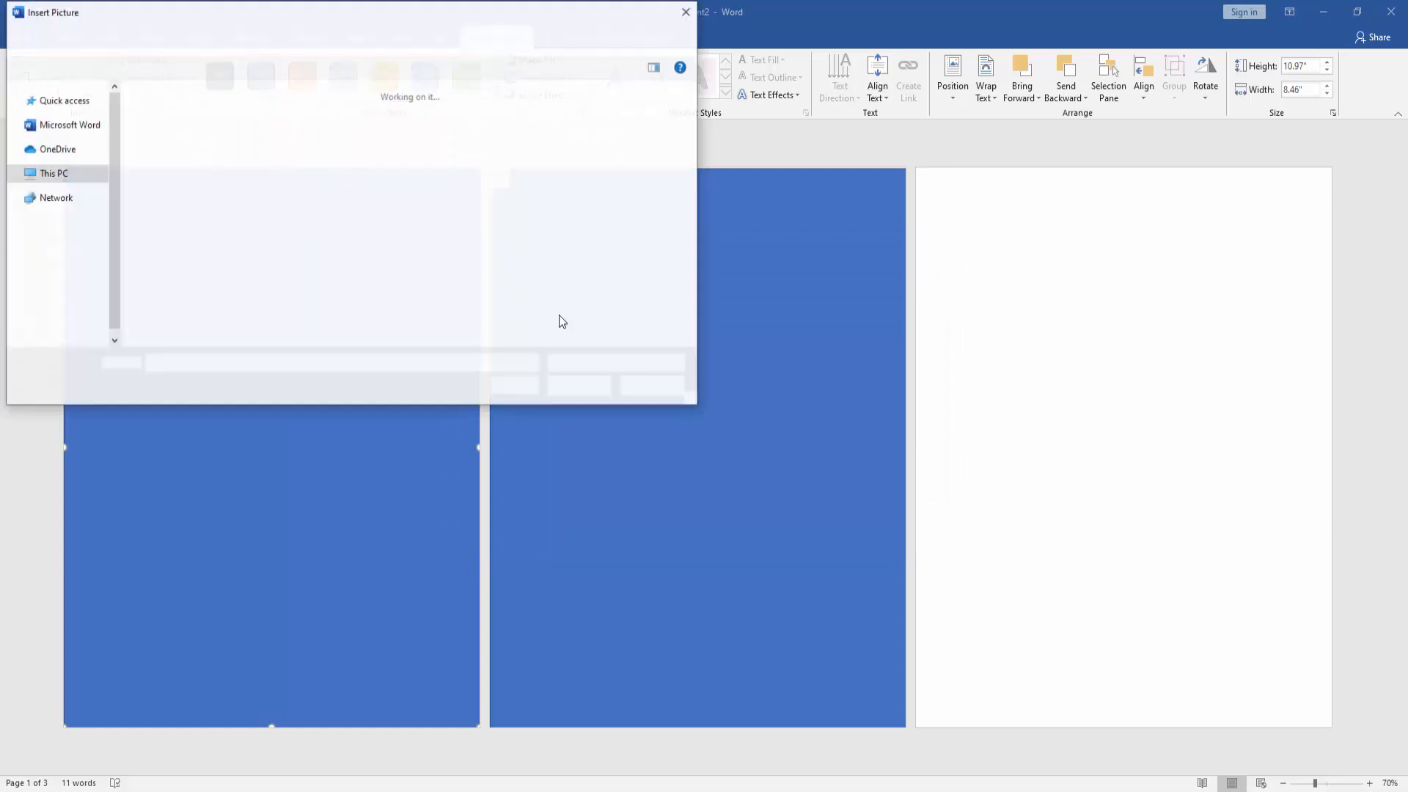
left_click(685, 11)
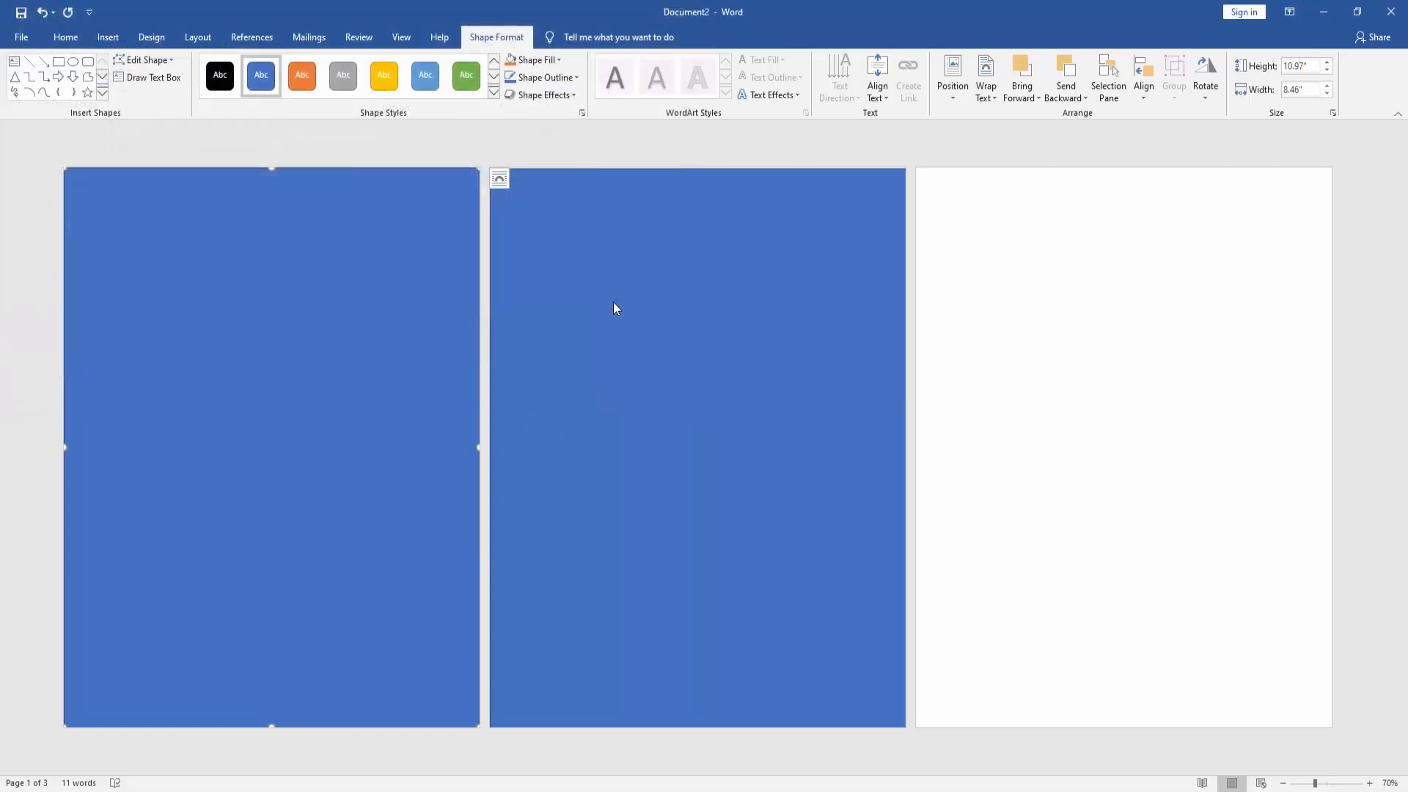
left_click(535, 60)
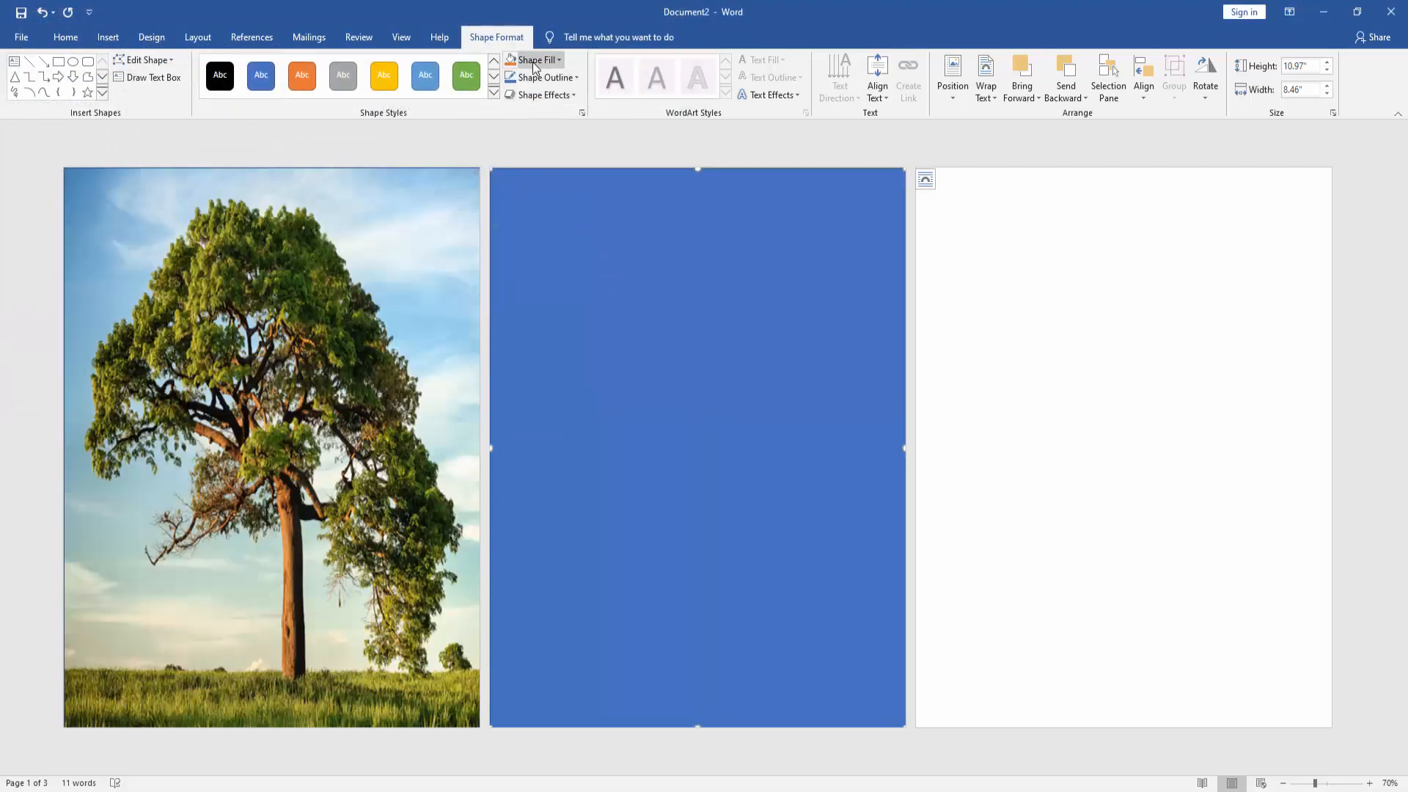
Fill the page 2 rectangle with the Screenshot_4 food photo
left_click(535, 60)
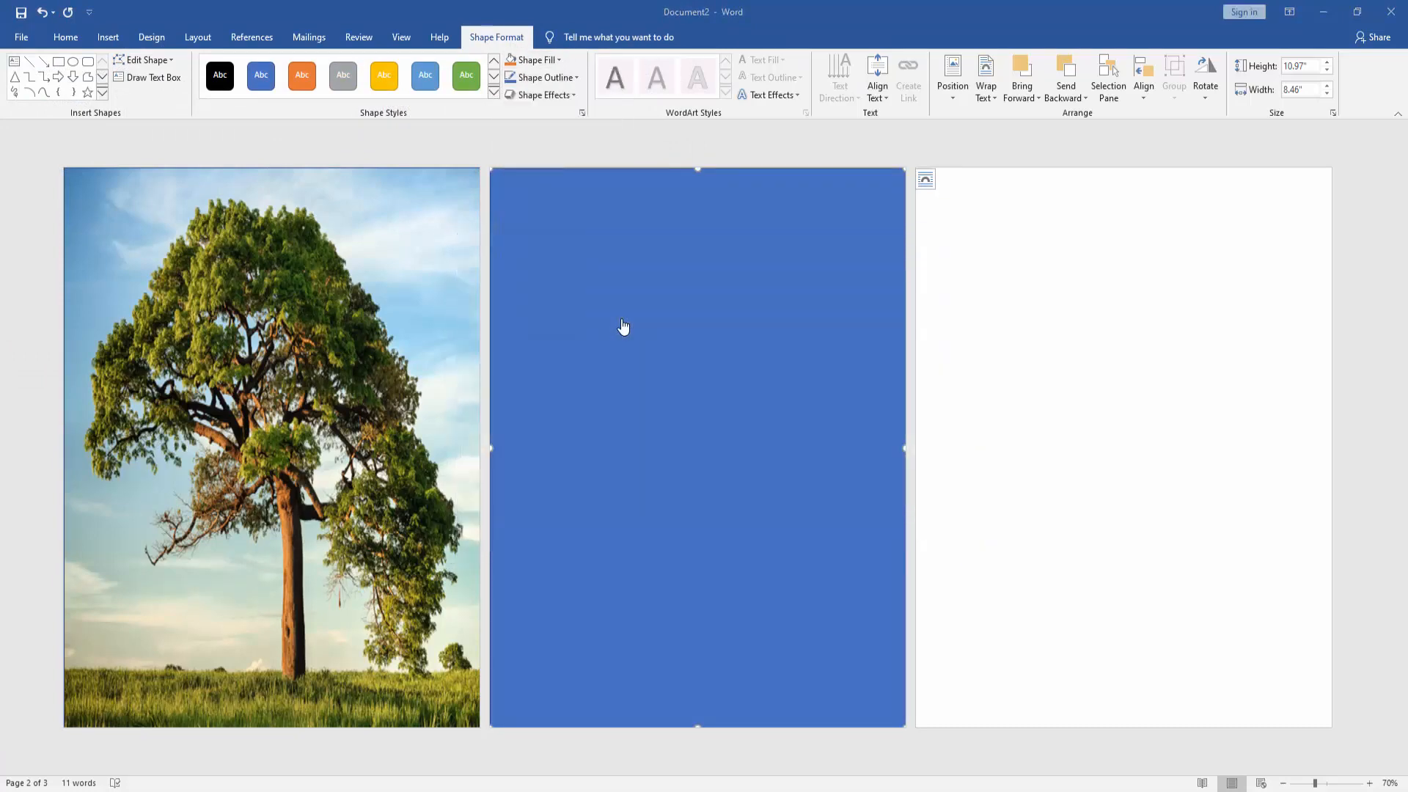
left_click(564, 296)
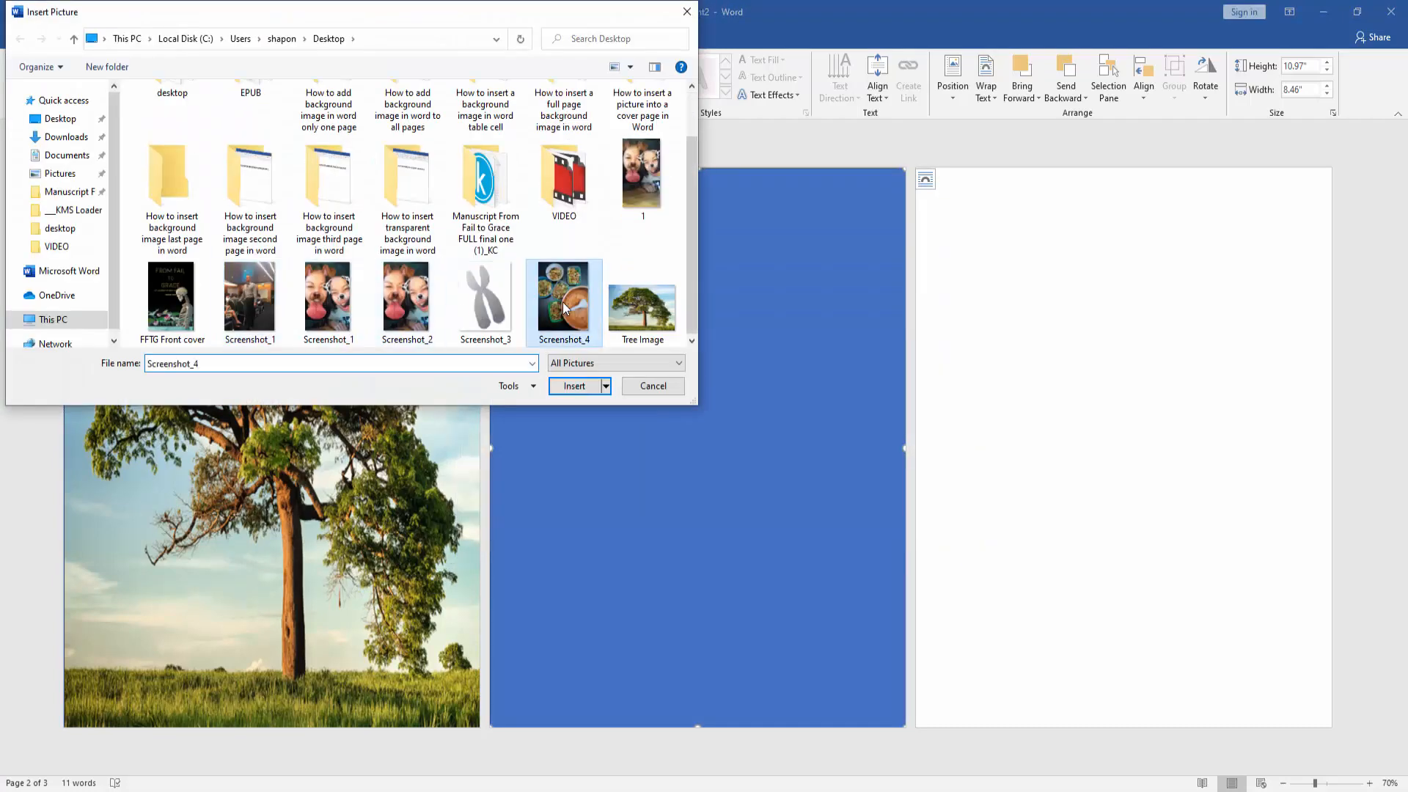
left_click(573, 385)
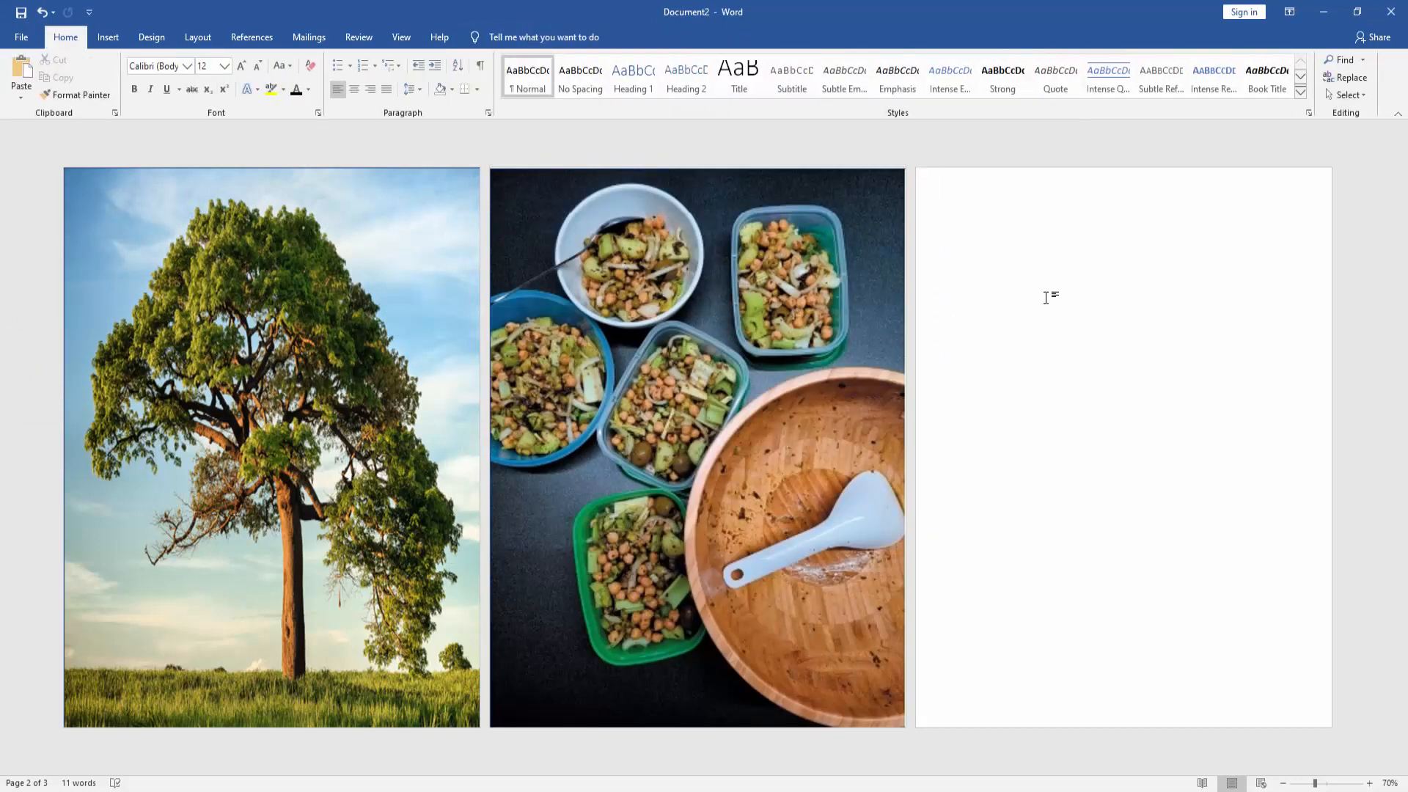
left_click(965, 223)
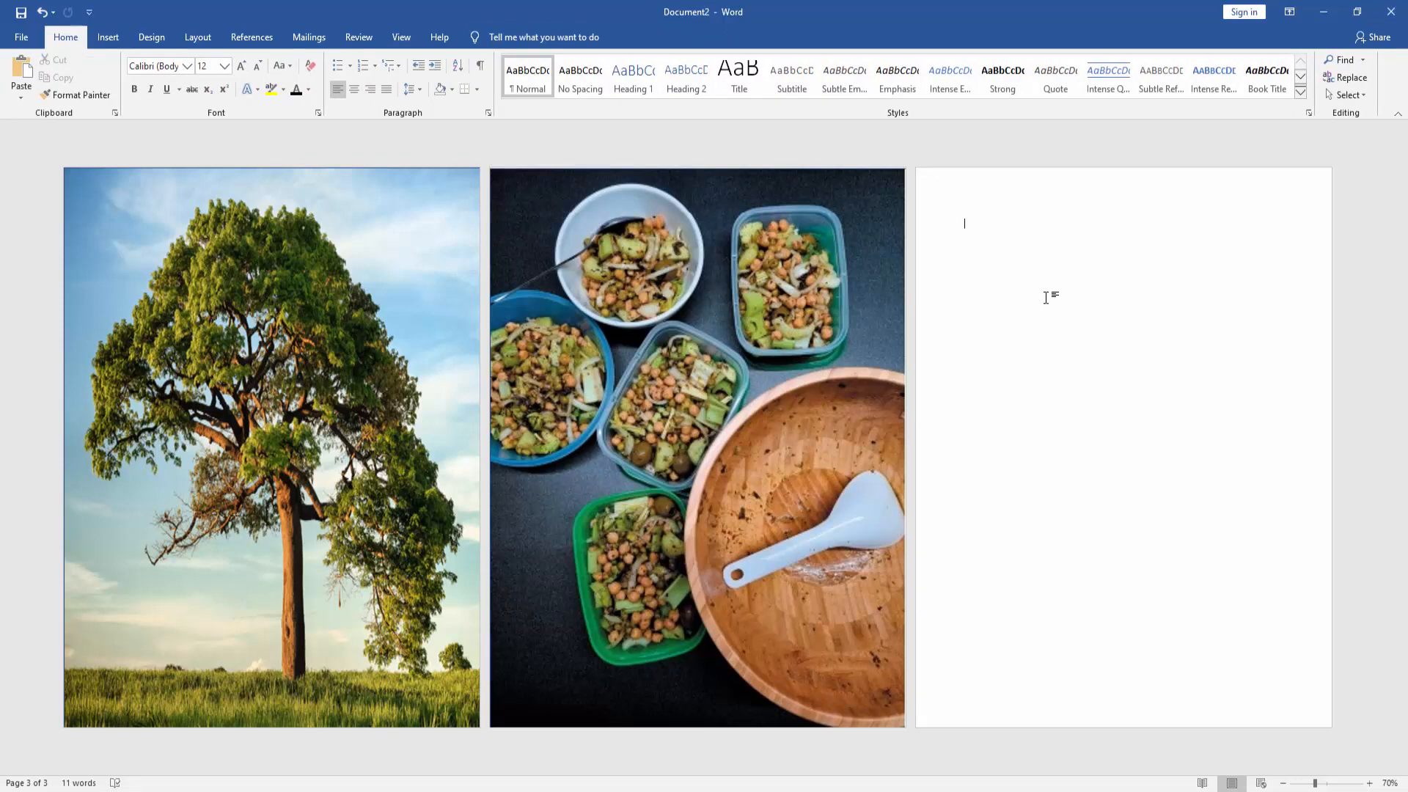
mouse_move(1067, 421)
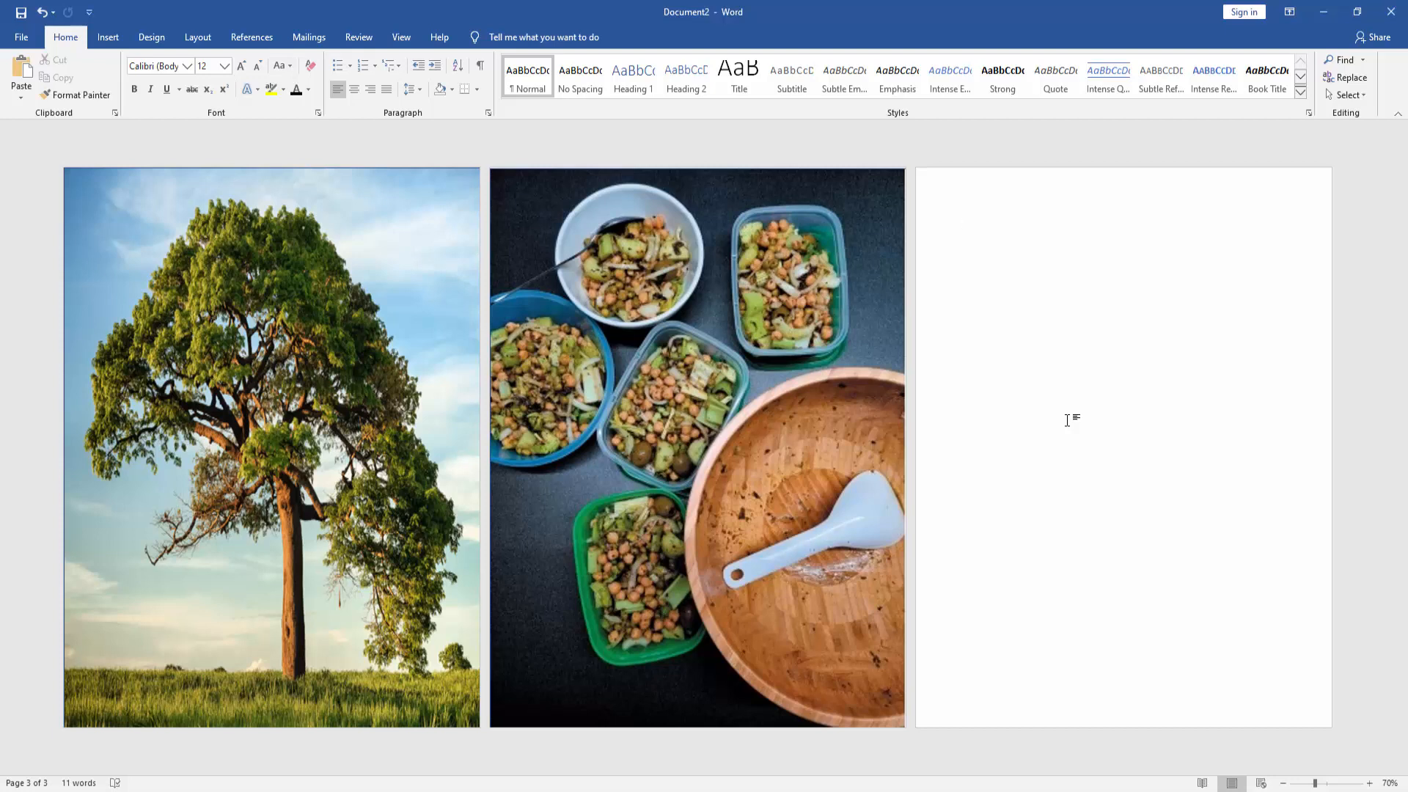
left_click(964, 224)
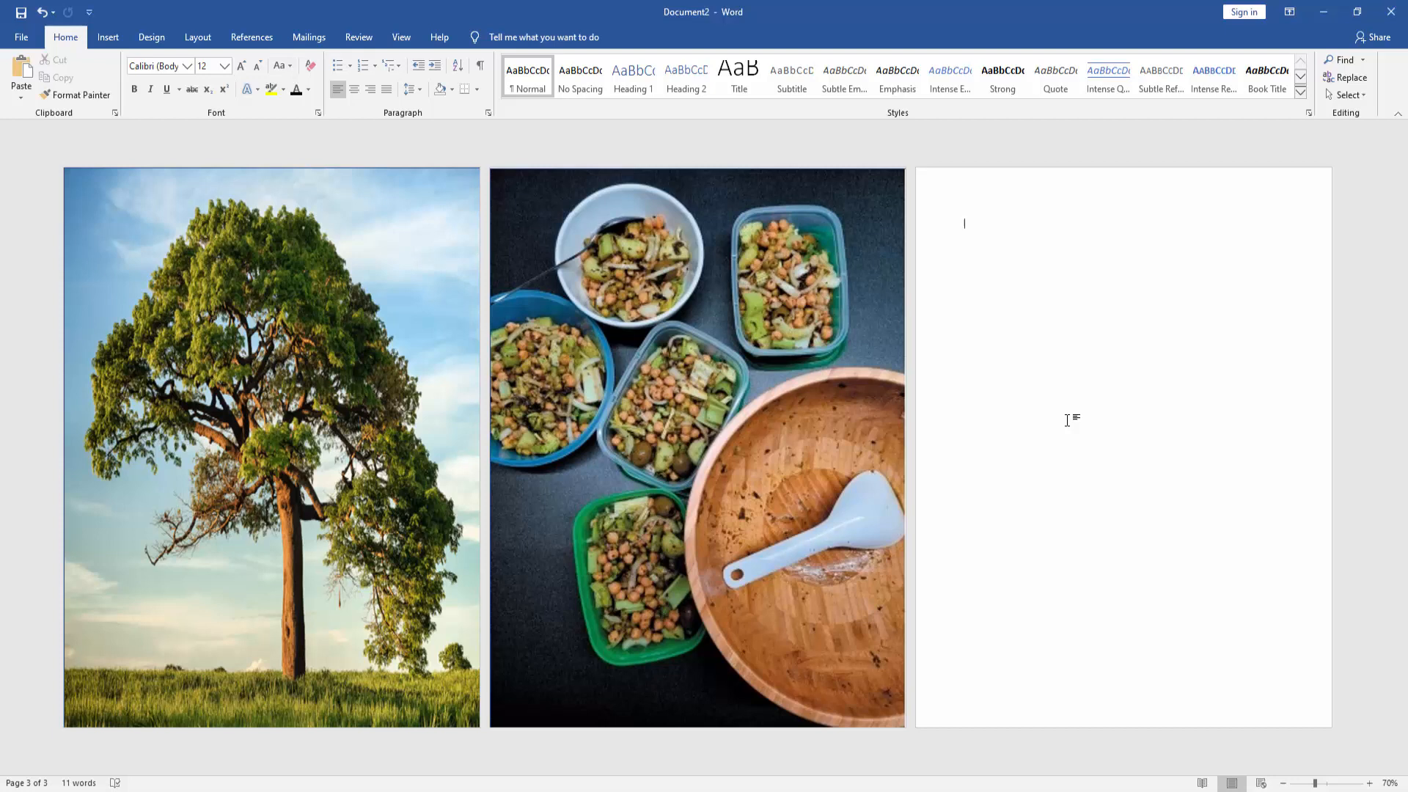